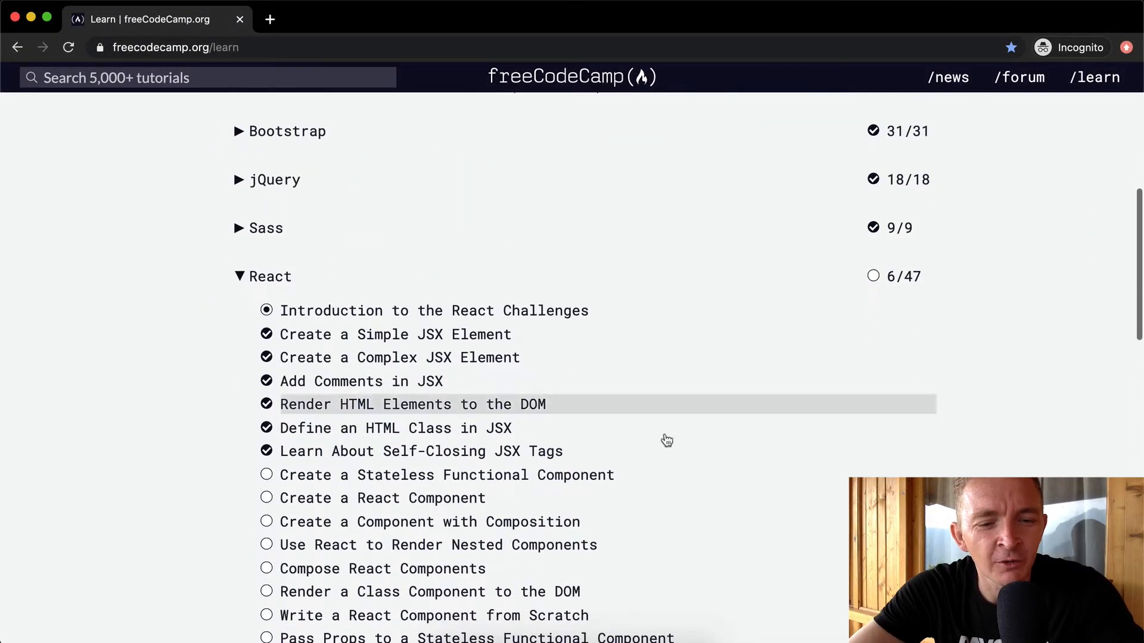
Open the 'Create a Stateless Functional Component' challenge from the React curriculum list
click(447, 475)
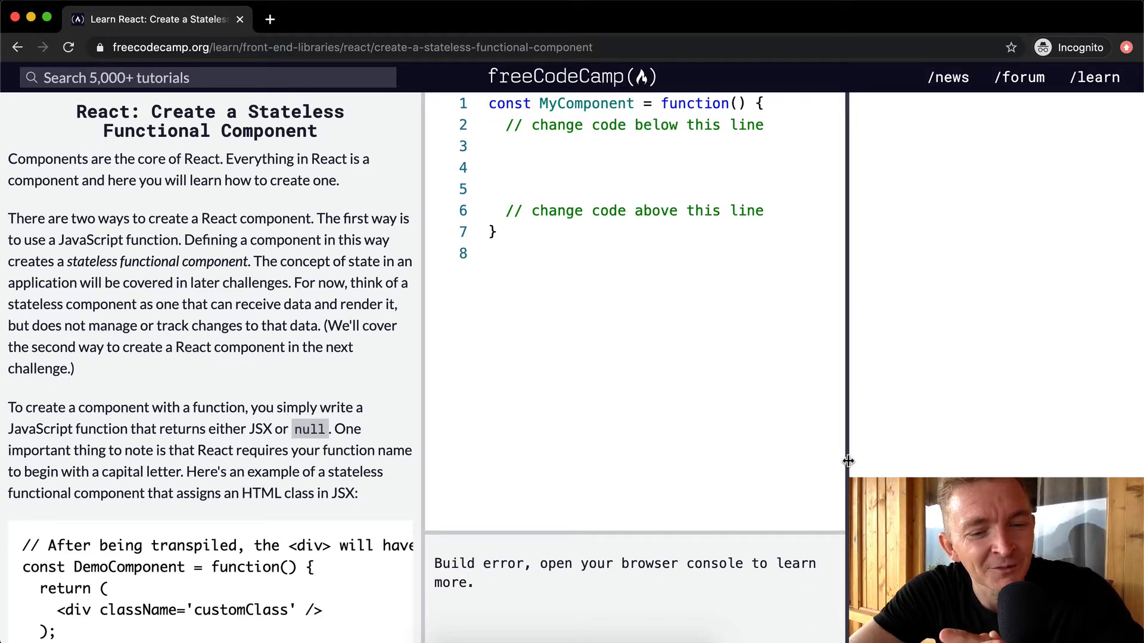
scroll(down, 3)
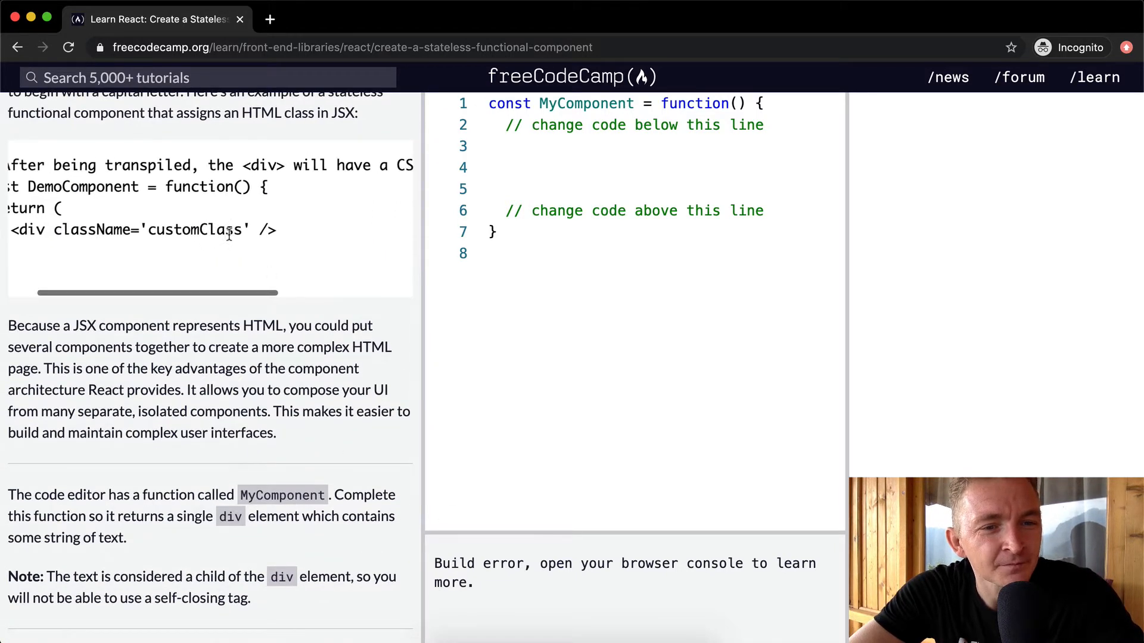
scroll(left, 3)
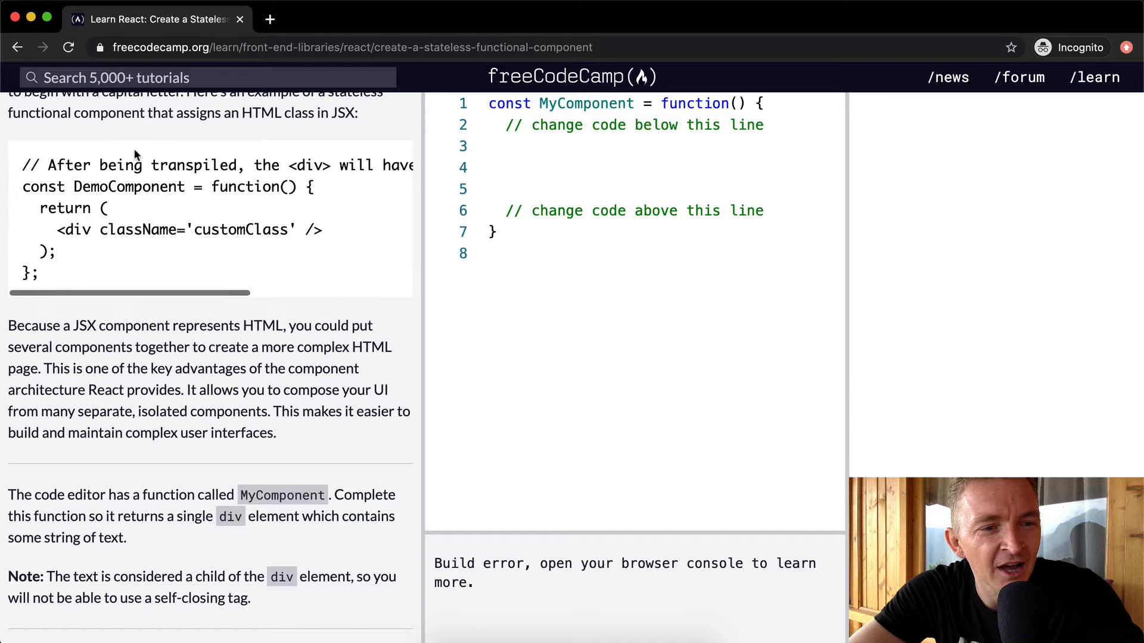
scroll(right, 3)
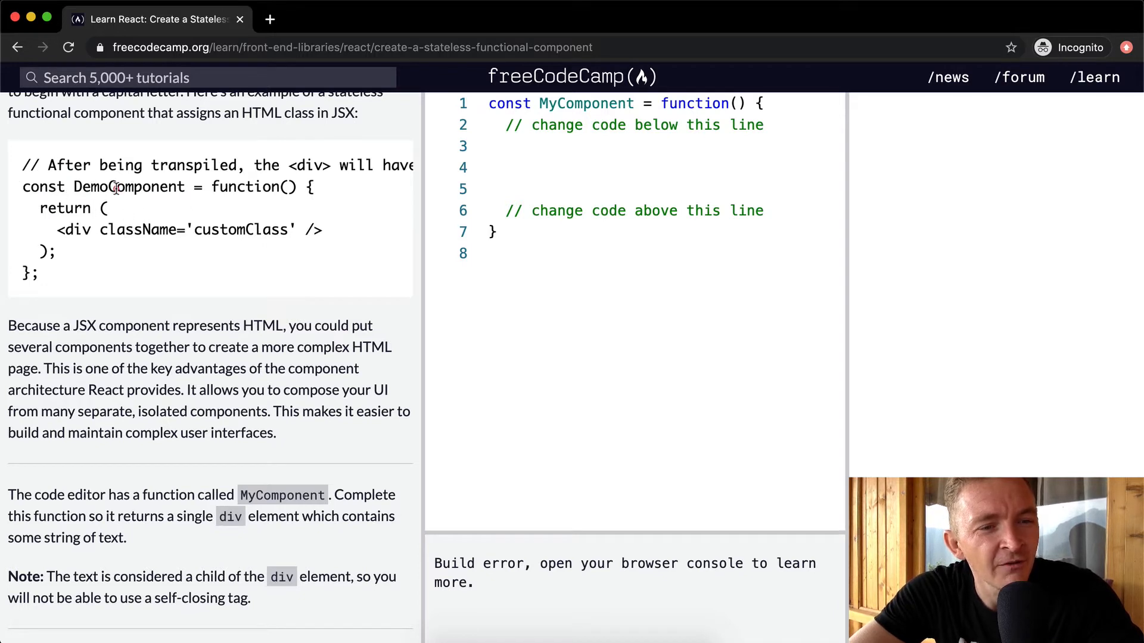
double_click(246, 187)
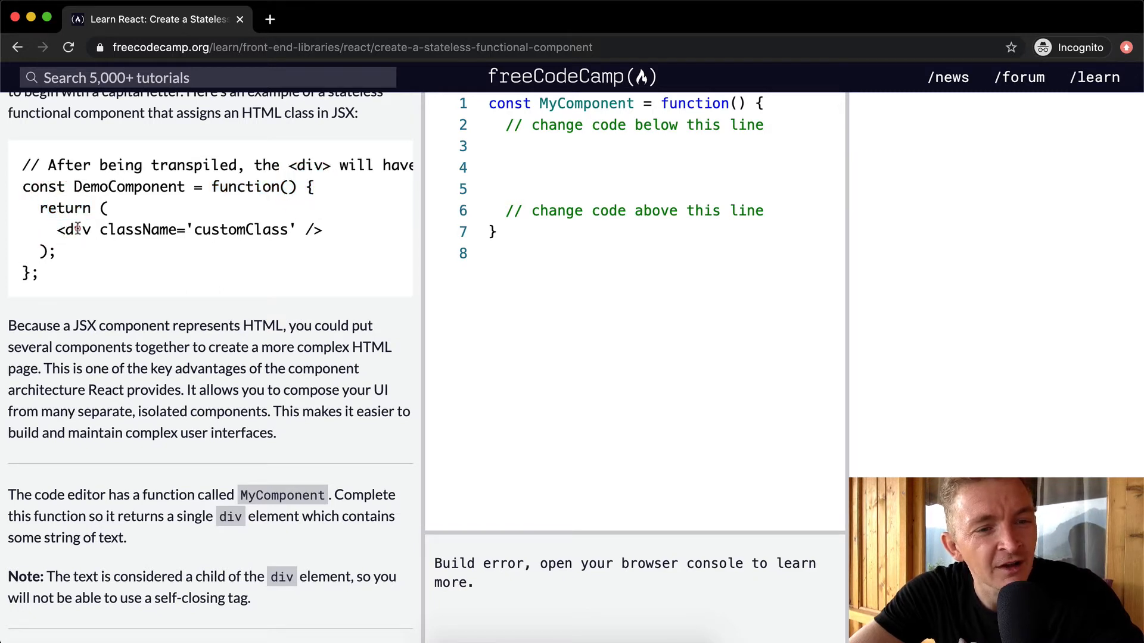
mouse_move(183, 347)
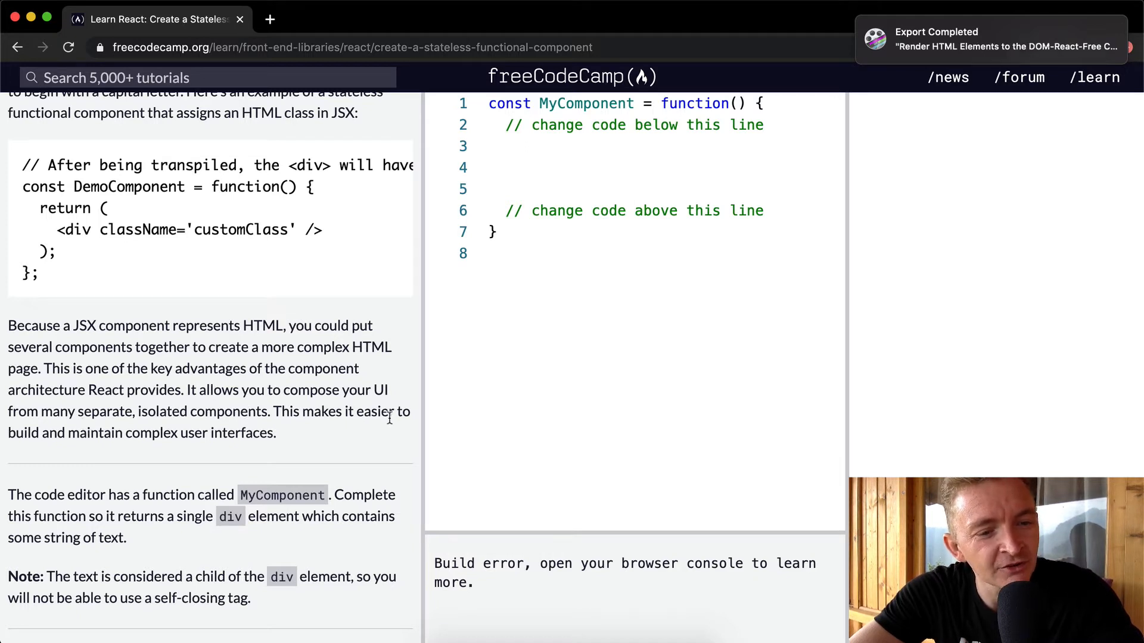
mouse_move(285, 433)
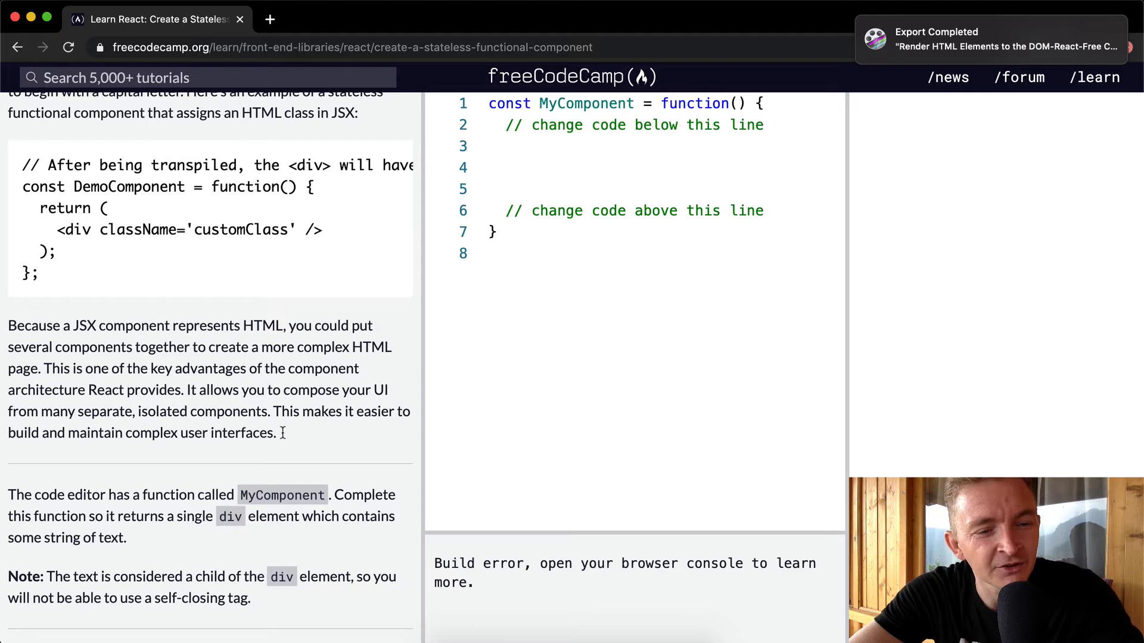
mouse_move(290, 443)
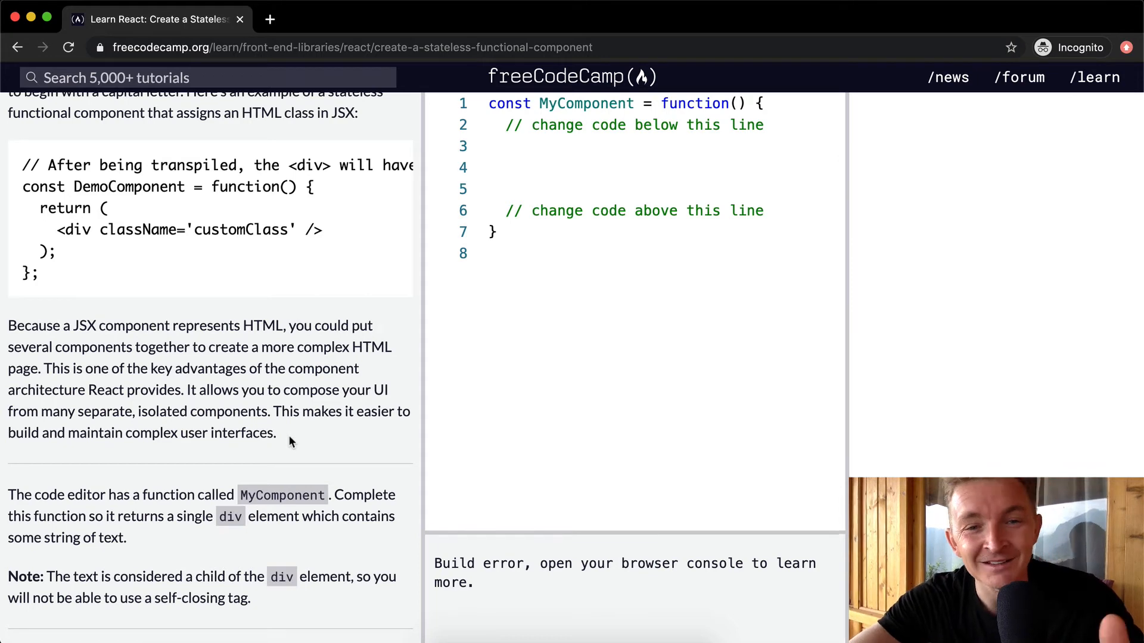
scroll(down, 3)
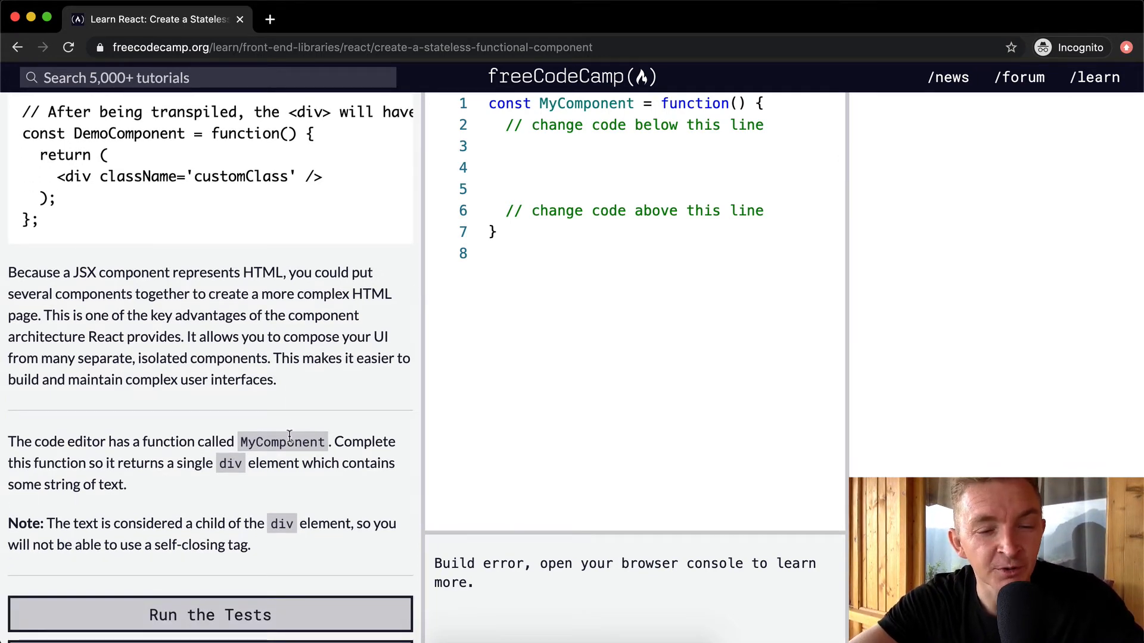
scroll(down, 3)
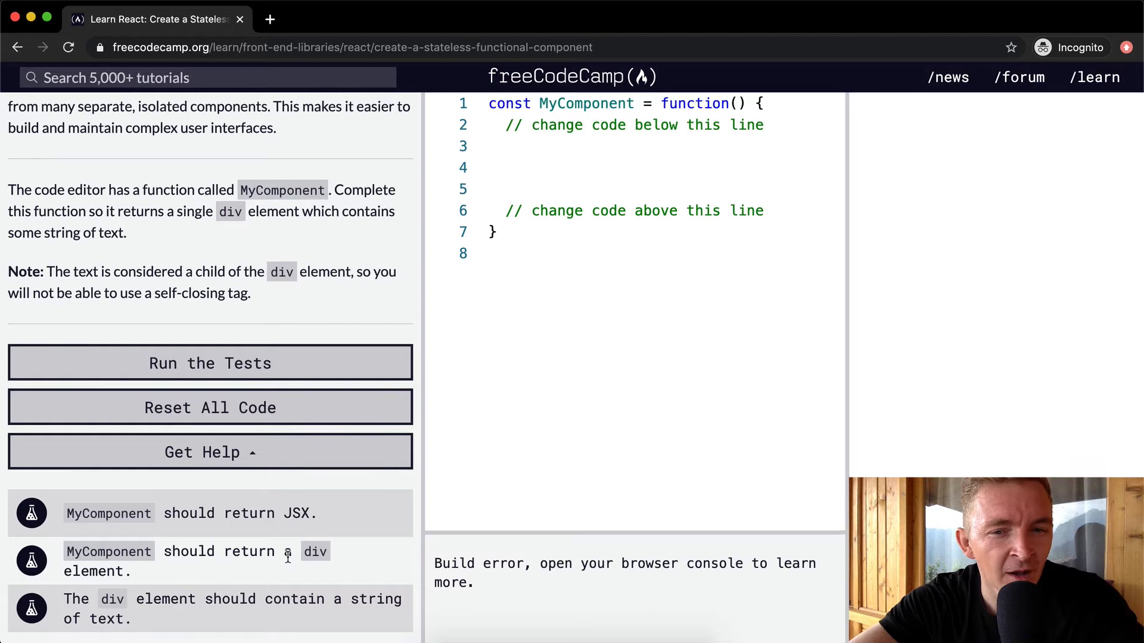
mouse_move(584, 426)
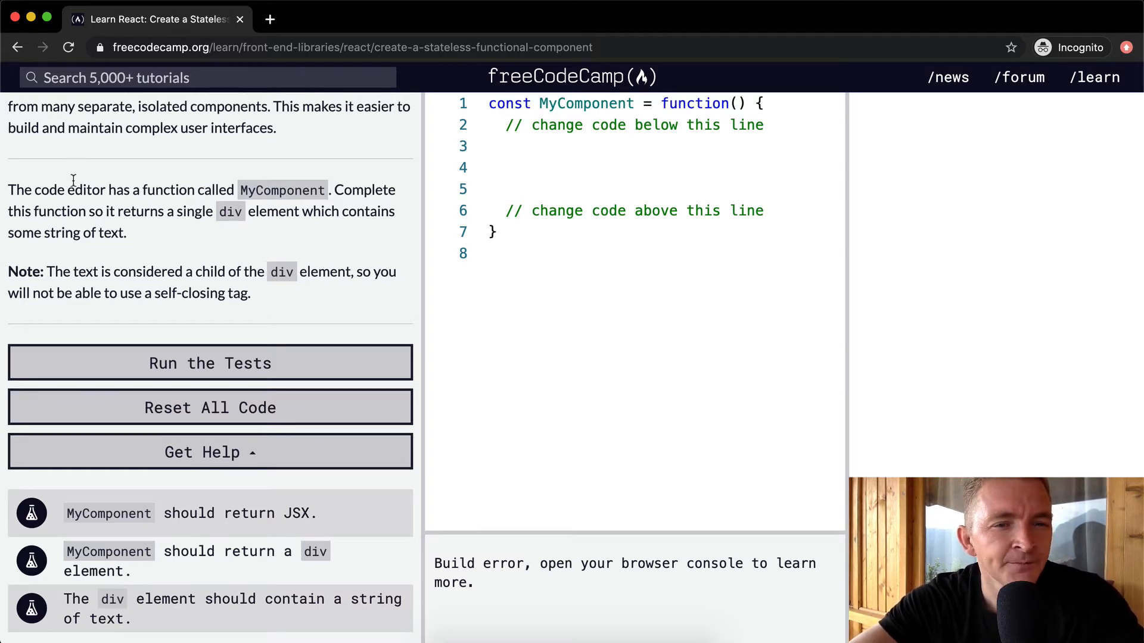
mouse_move(327, 145)
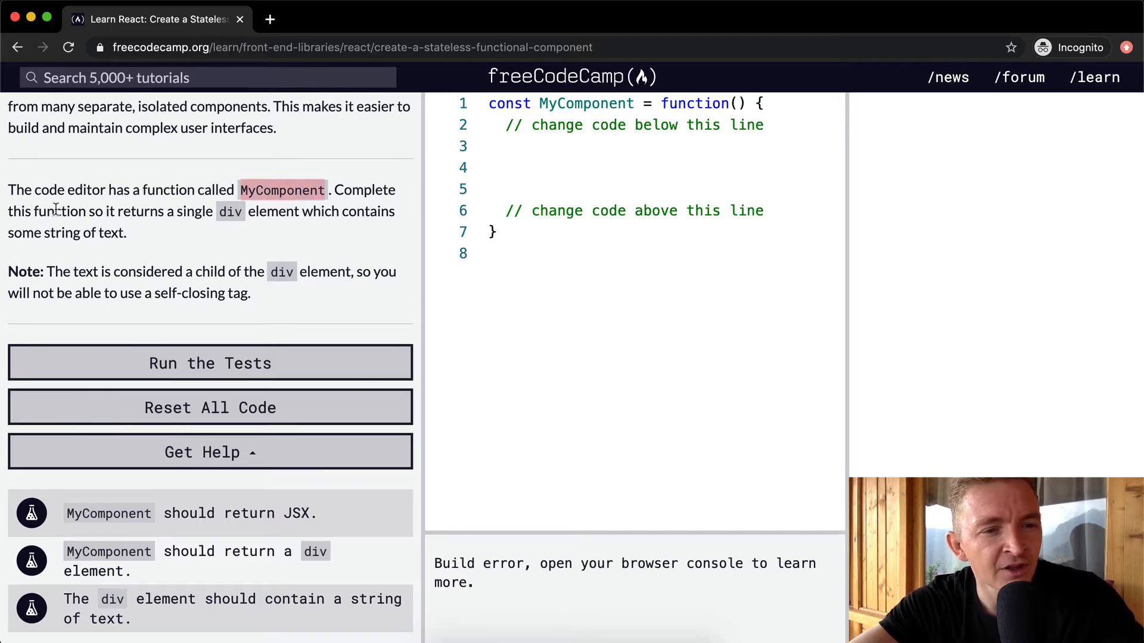
mouse_move(263, 217)
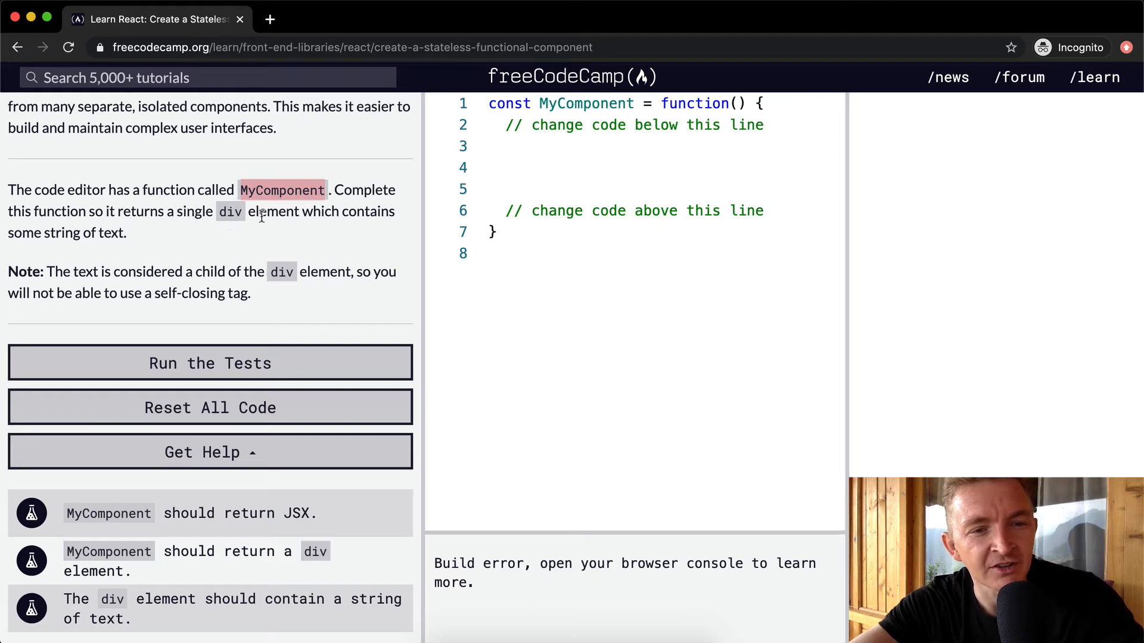
mouse_move(86, 238)
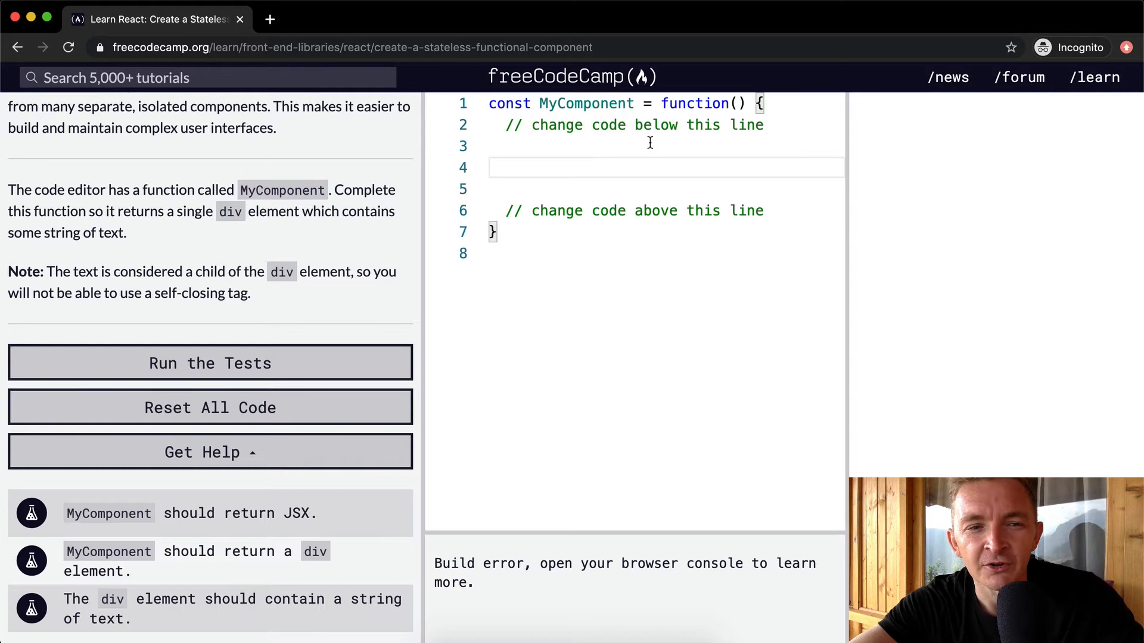
Write a return statement with parentheses wrapping an opening div tag
scroll(up, 3)
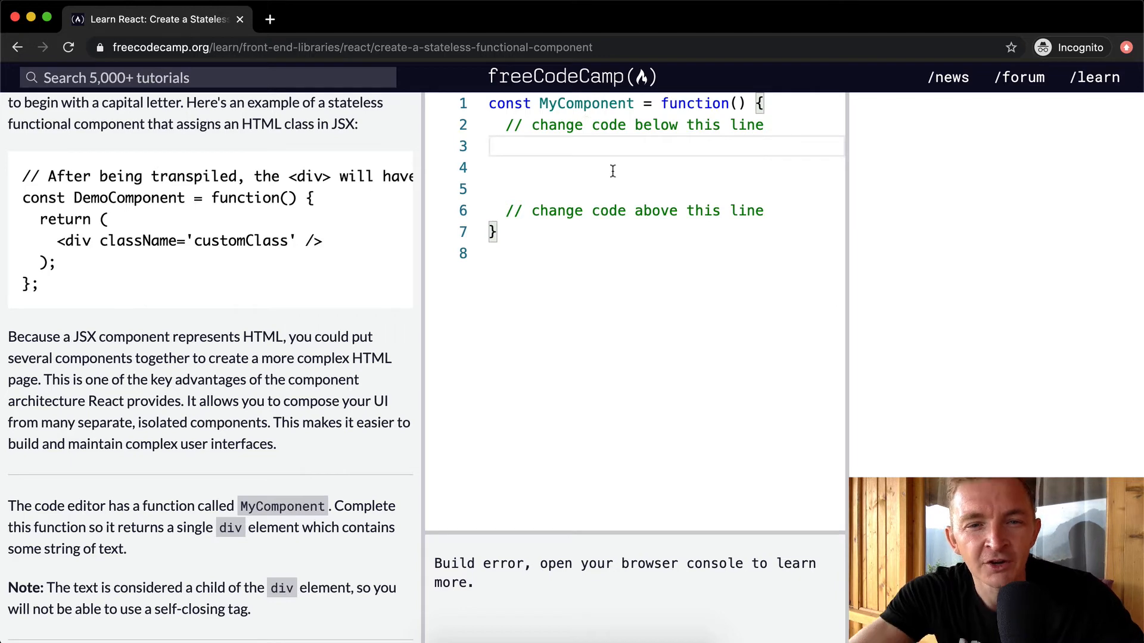
text(return)
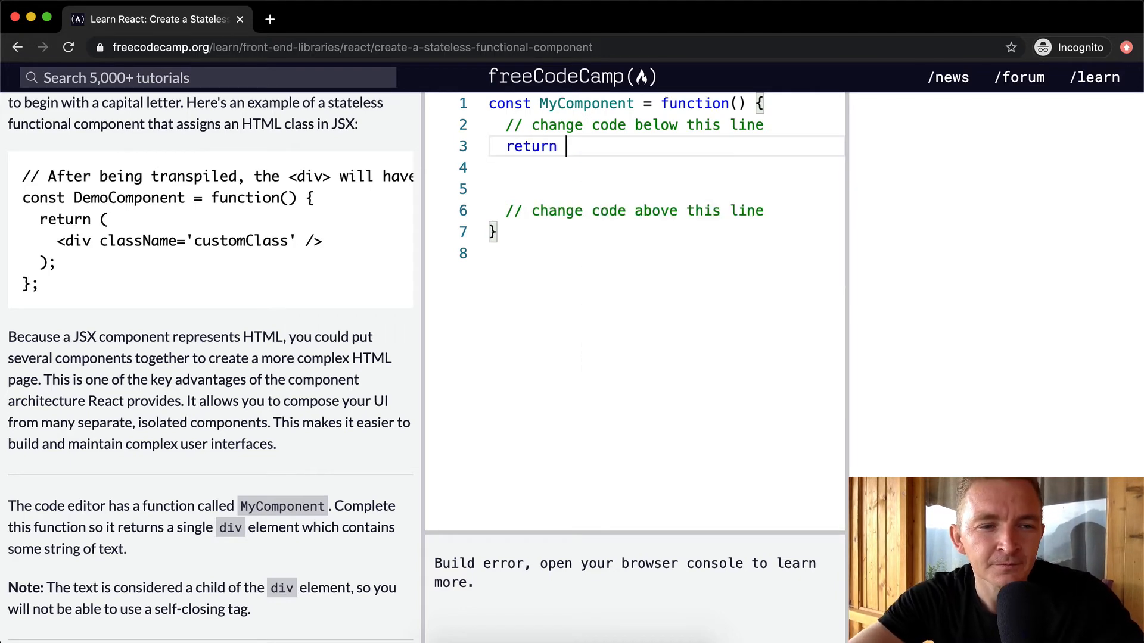
text(())
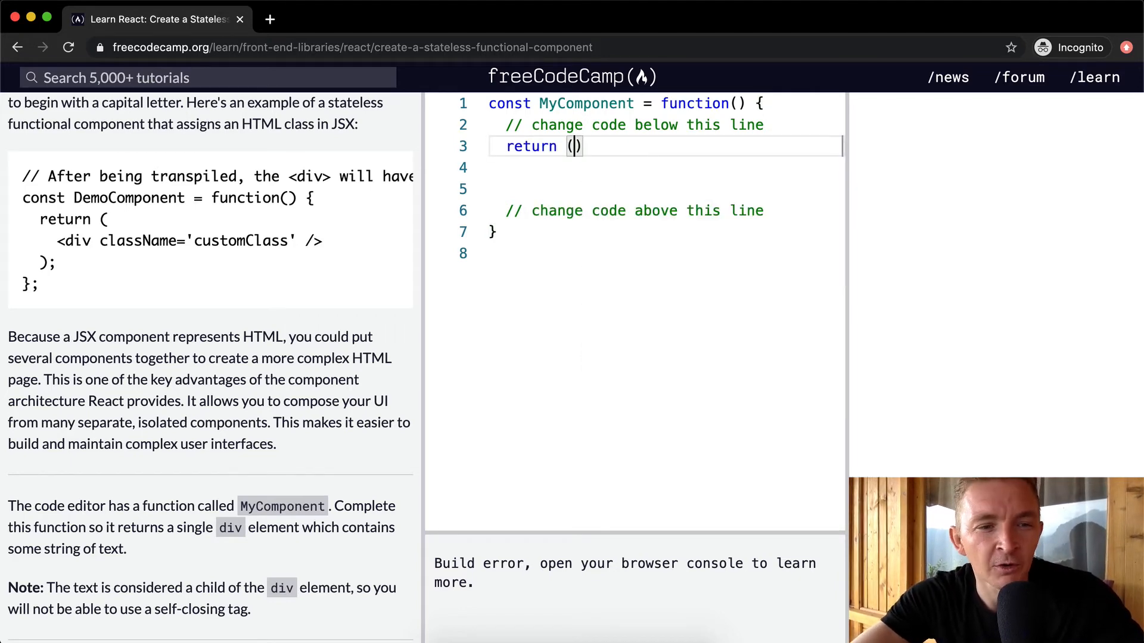
key(enter)
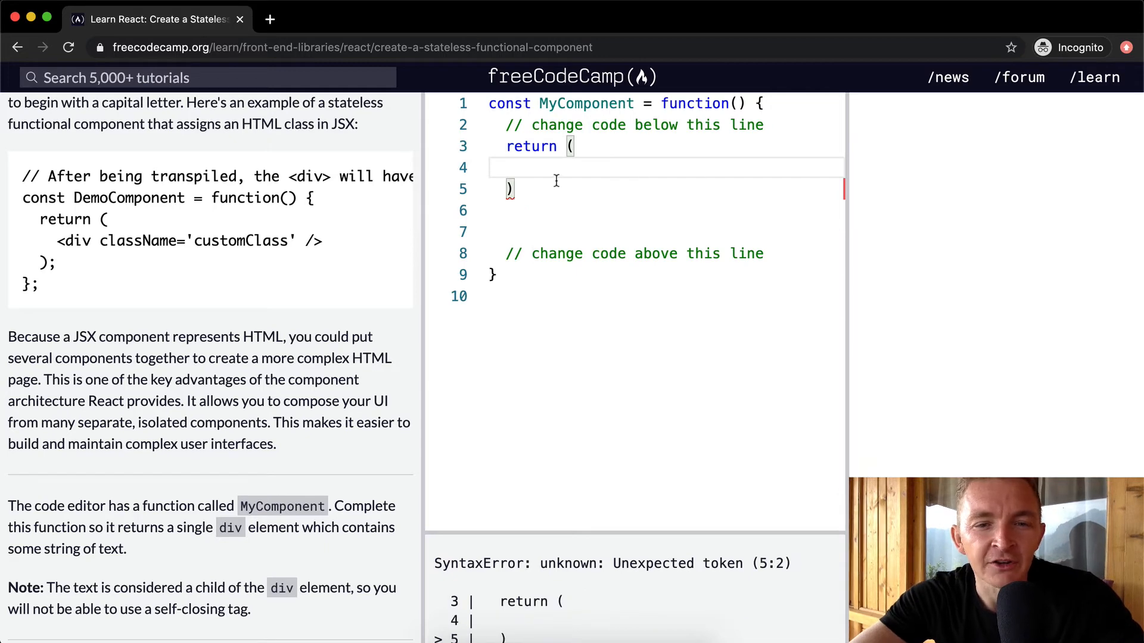
text(<div)
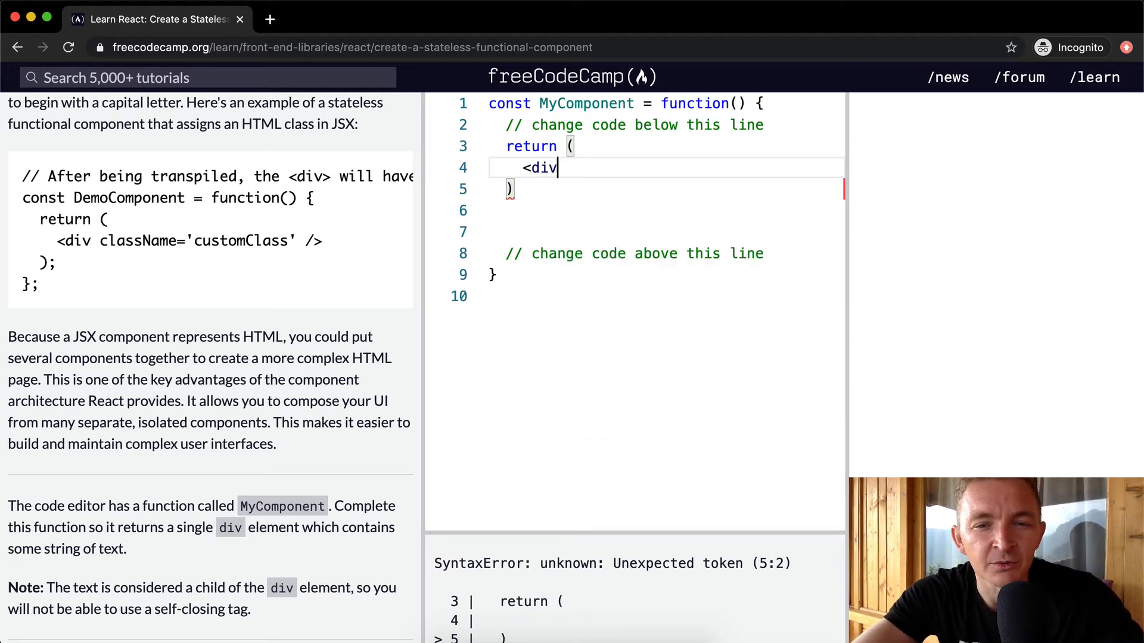
text(></)
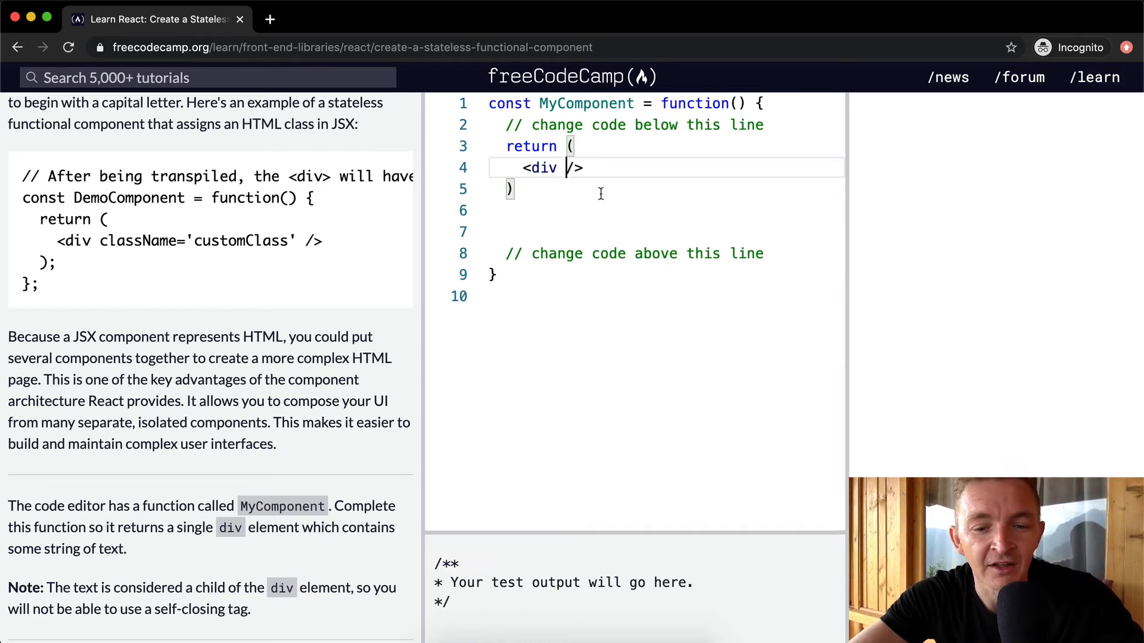
Turn the self-closing div into <div>some string of text</div> and remove the stray backslash and blank lines
scroll(down, 3)
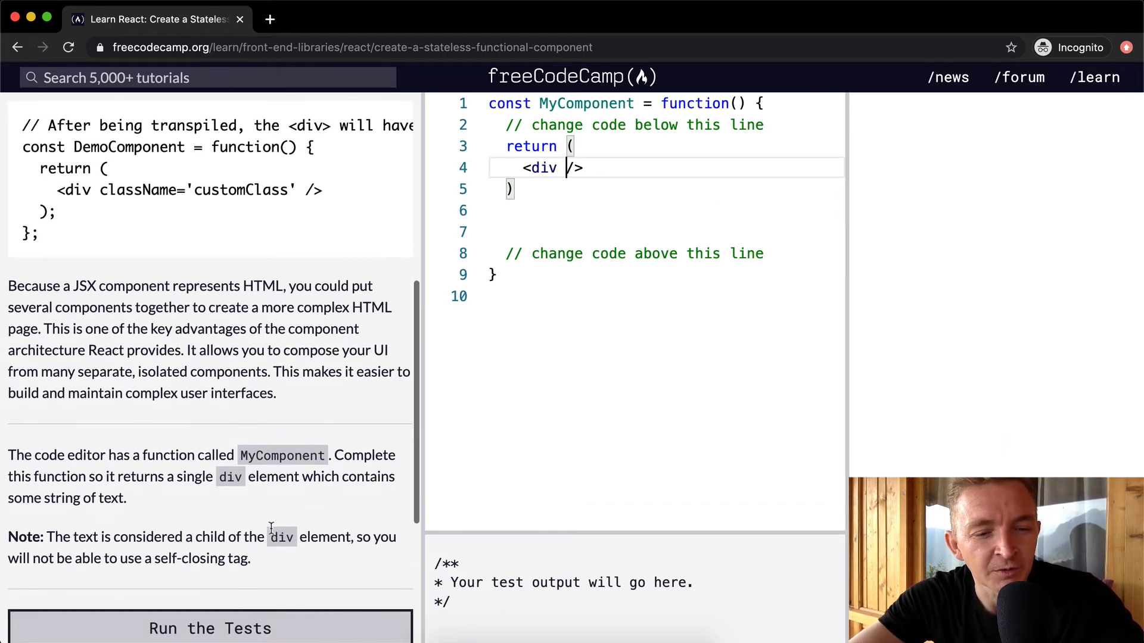
scroll(down, 3)
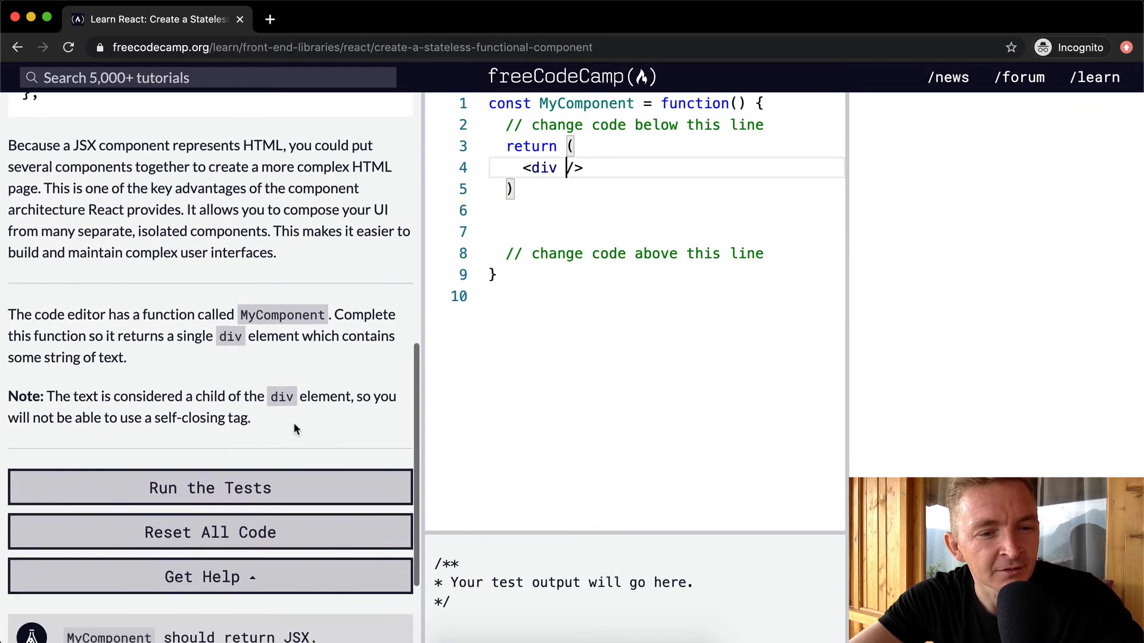
scroll(down, 3)
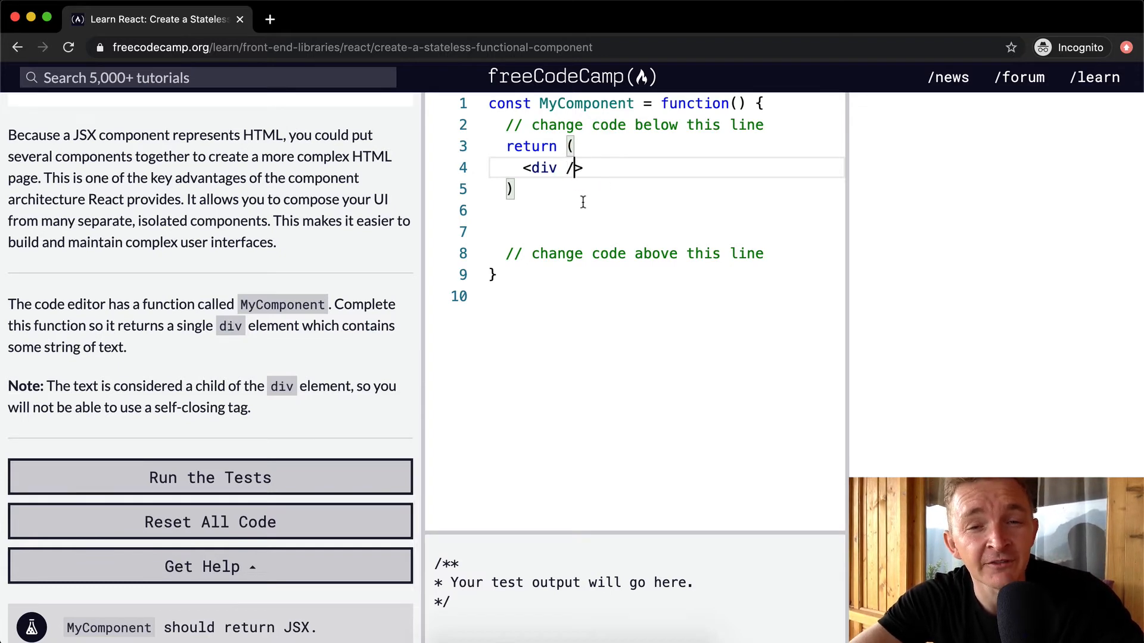
key(Backspace)
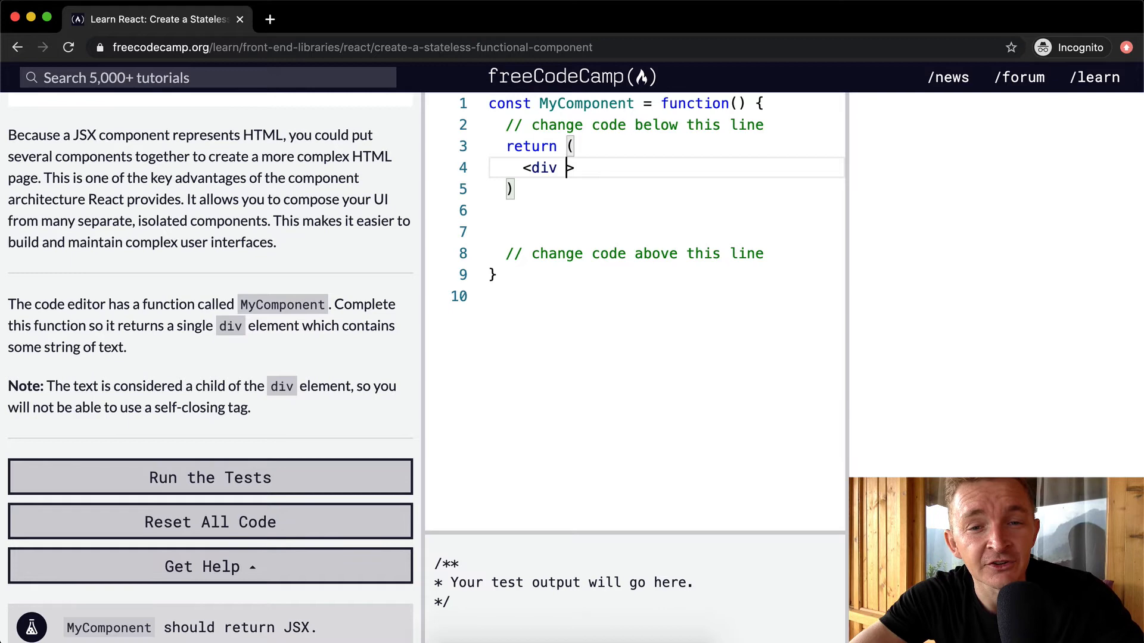
text(></div>)
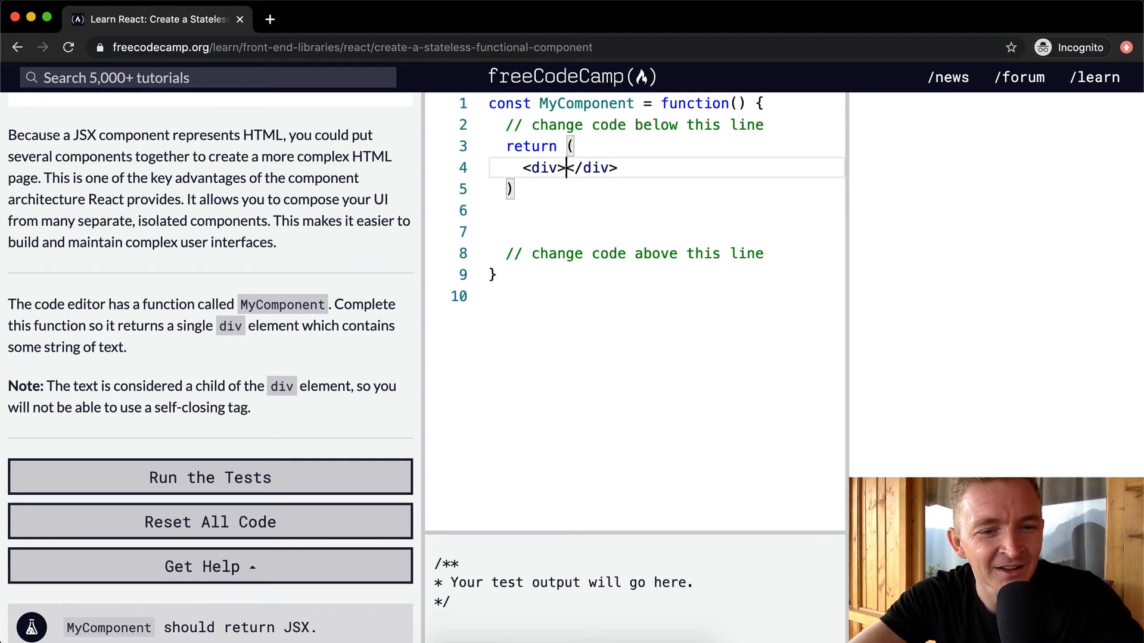
mouse_move(69, 349)
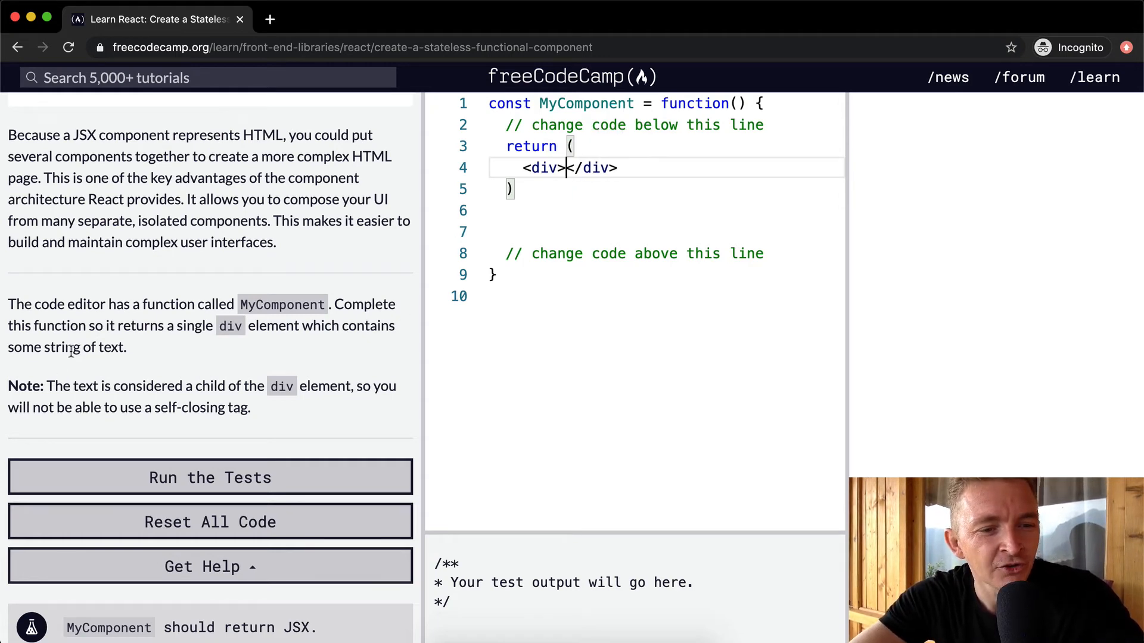
text(some st)
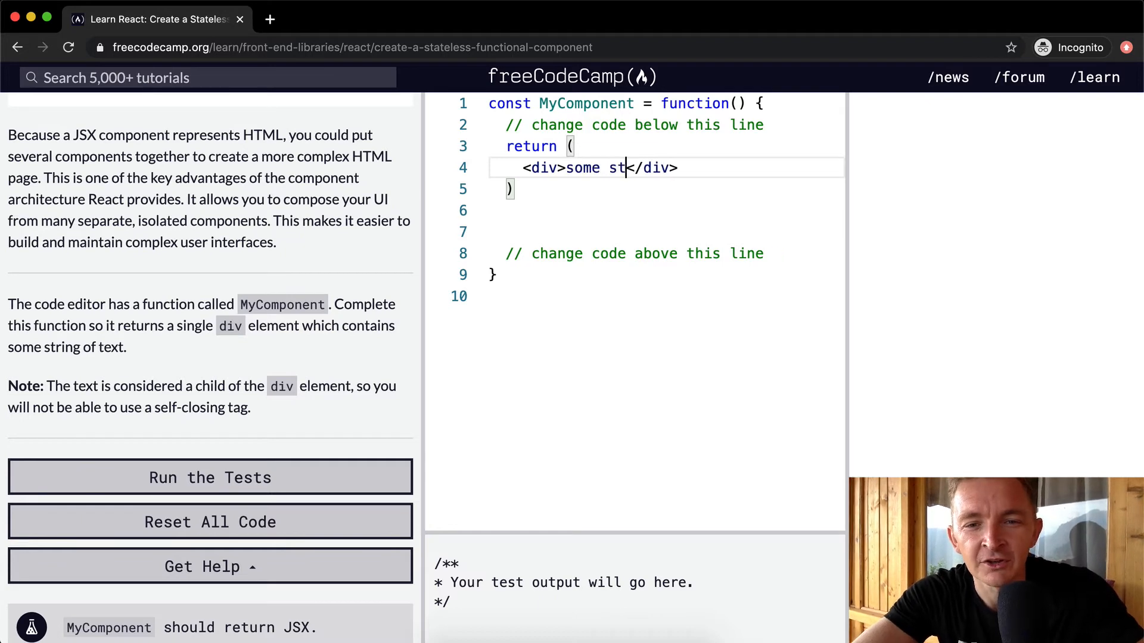
text(ring of text)
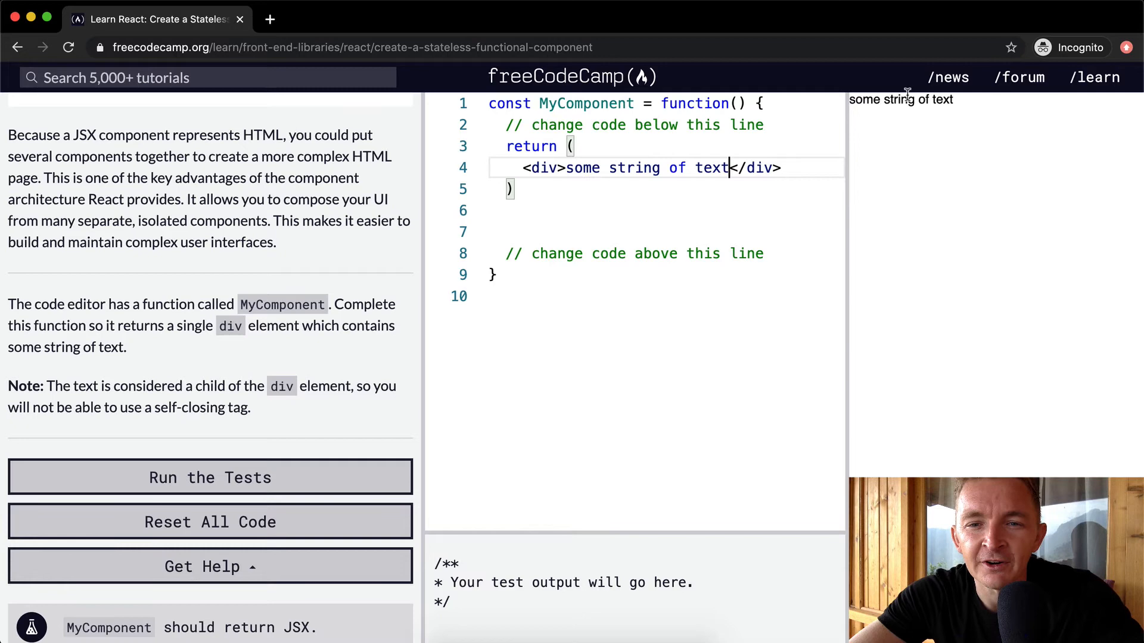
mouse_move(941, 95)
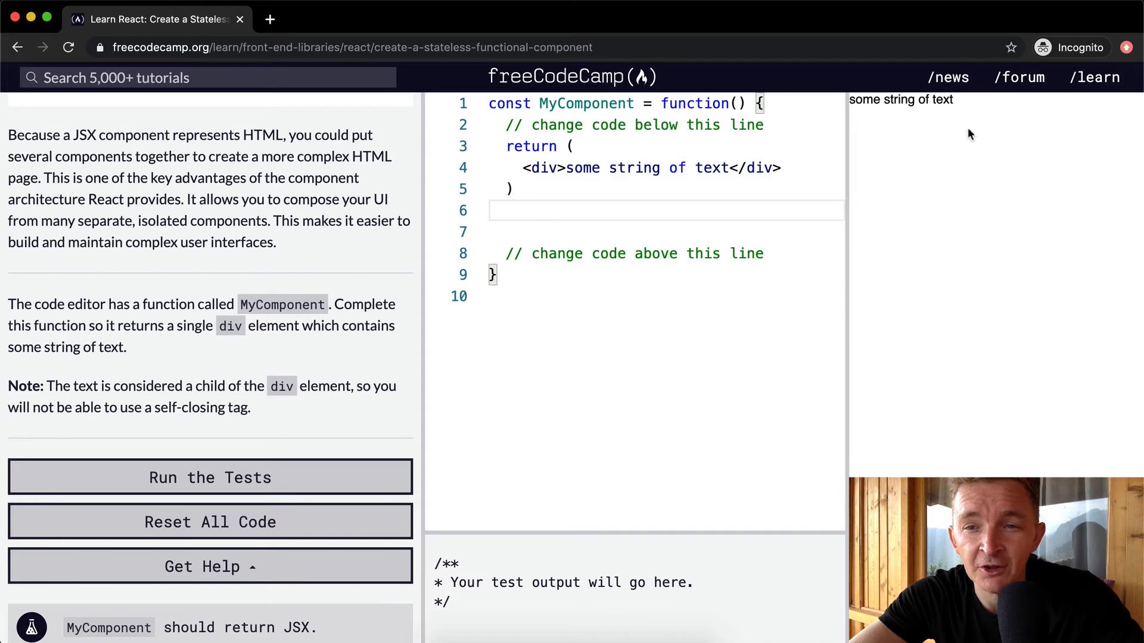
text(\)
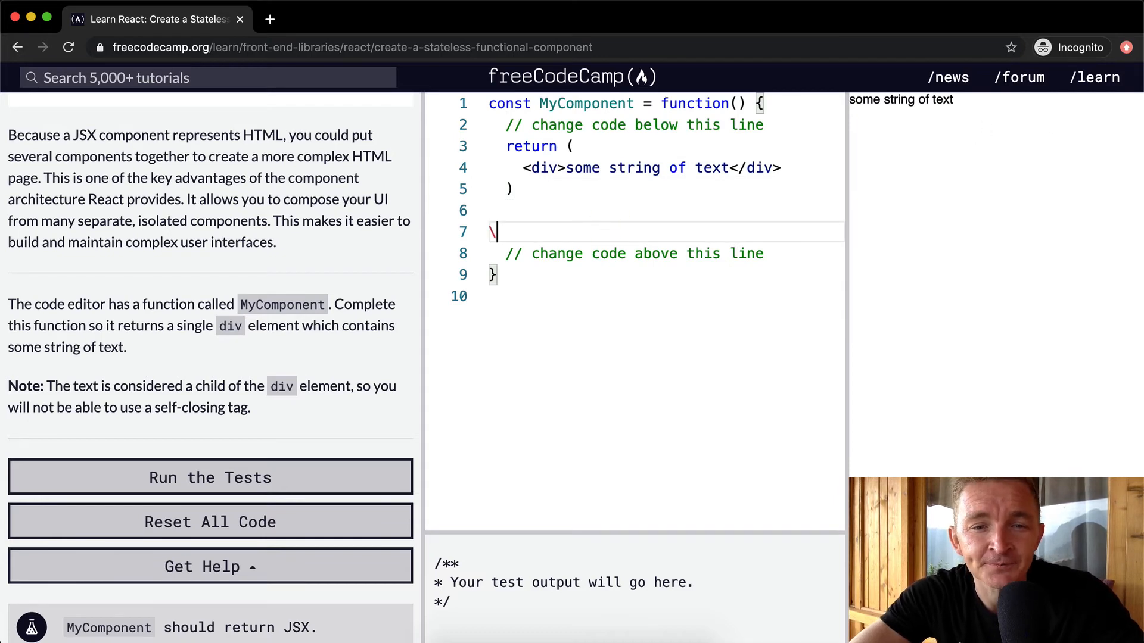
key(Backspace)
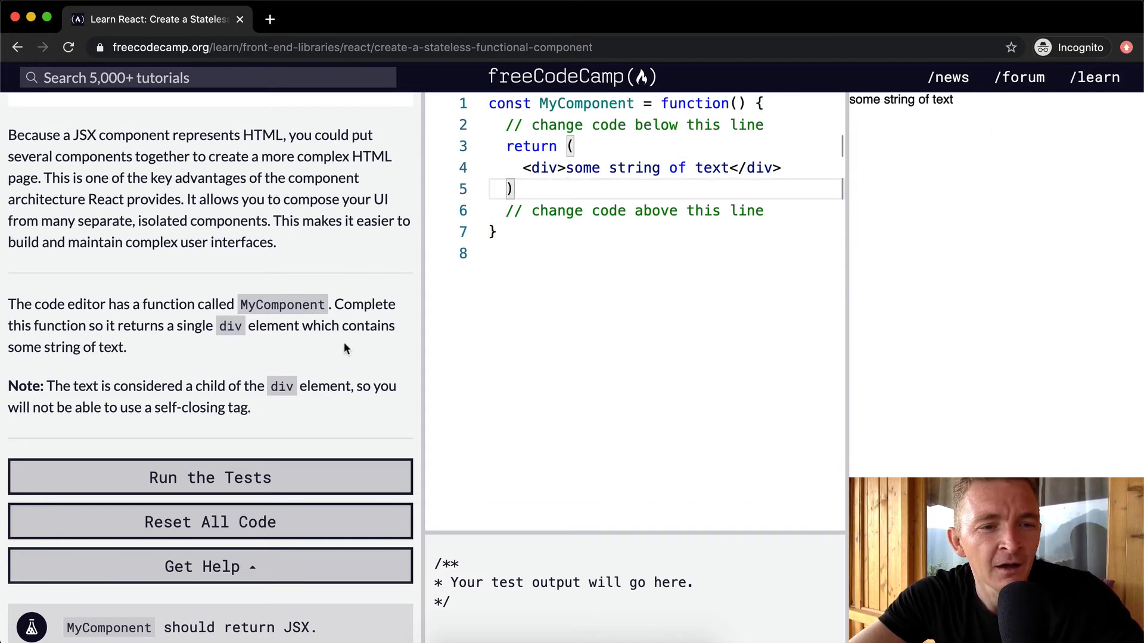
Split the div across three lines so the text sits on its own indented line
scroll(up, 3)
text(;)
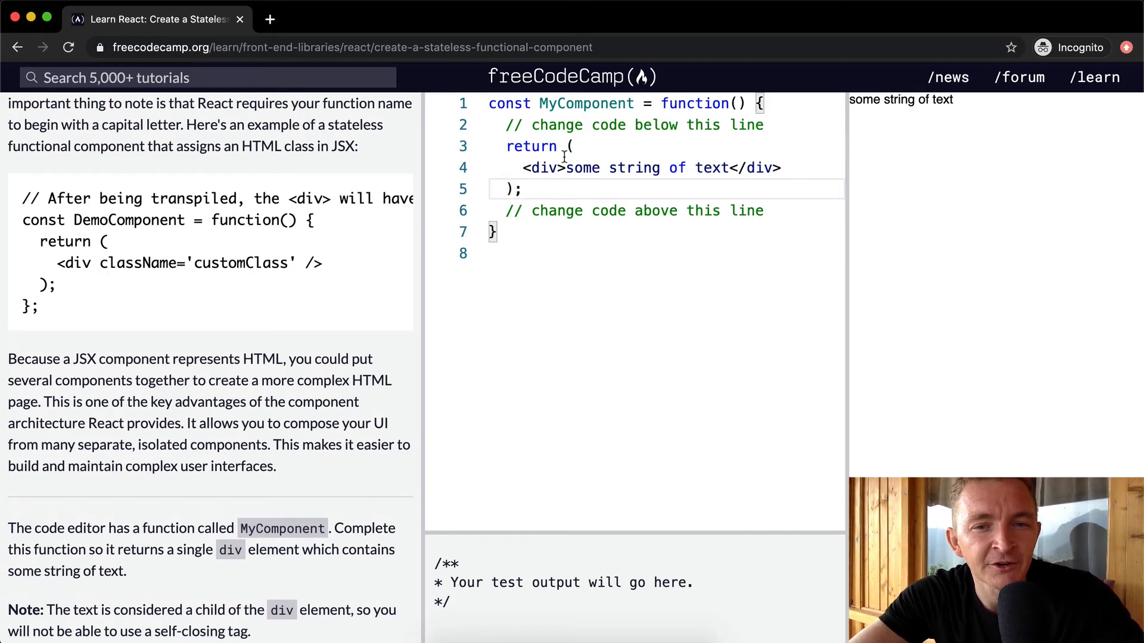
scroll(down, 3)
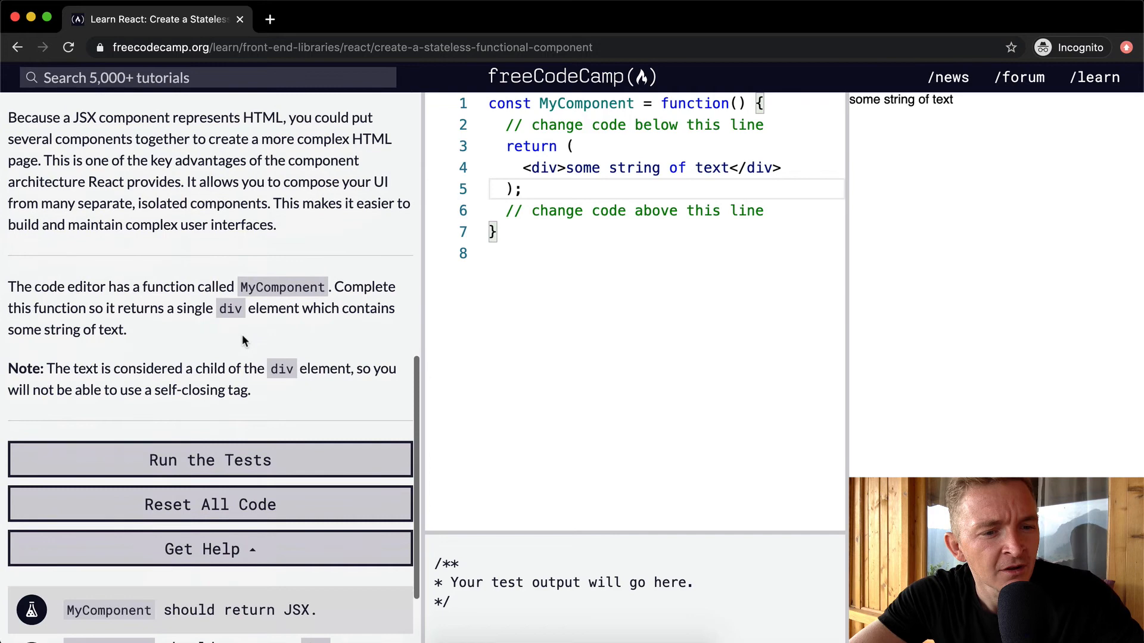
scroll(down, 3)
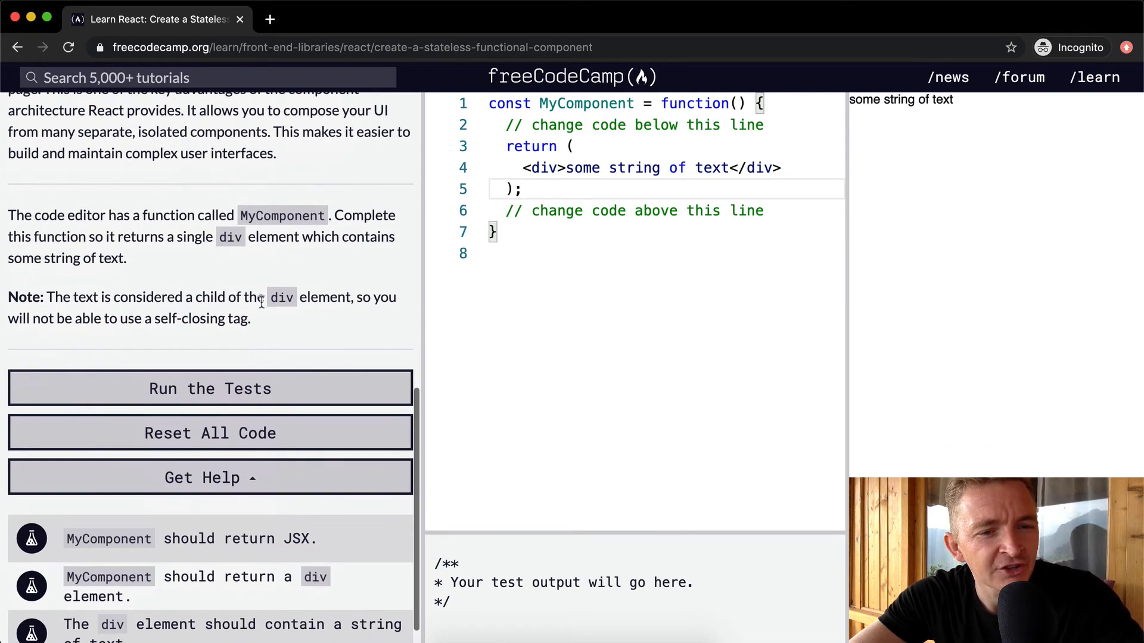
mouse_move(169, 307)
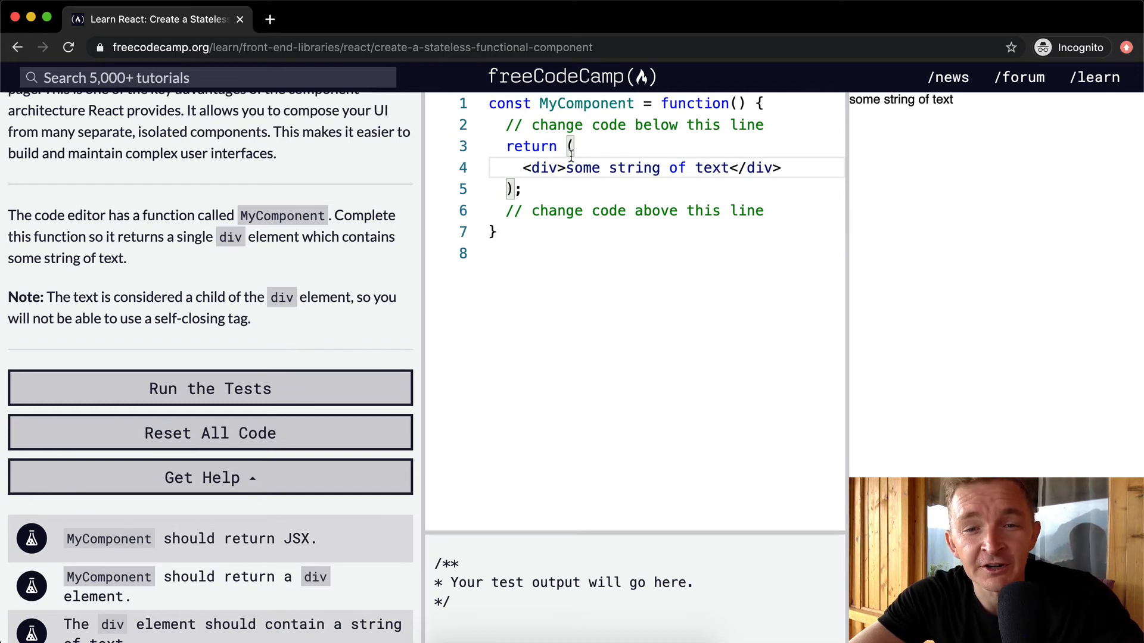
key(Enter)
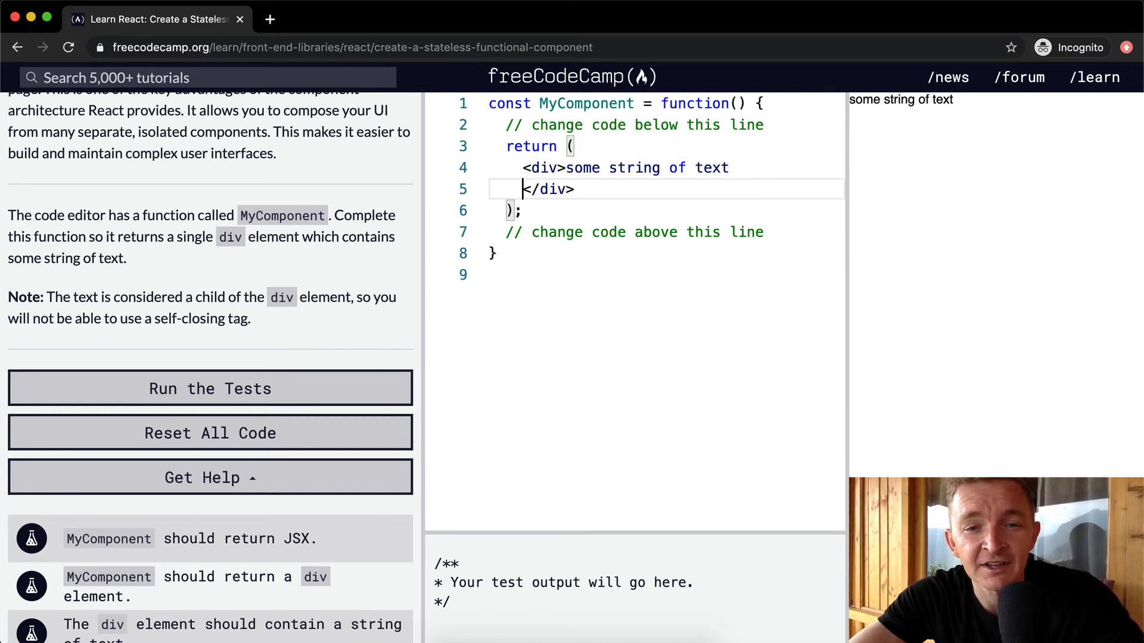
key(enter)
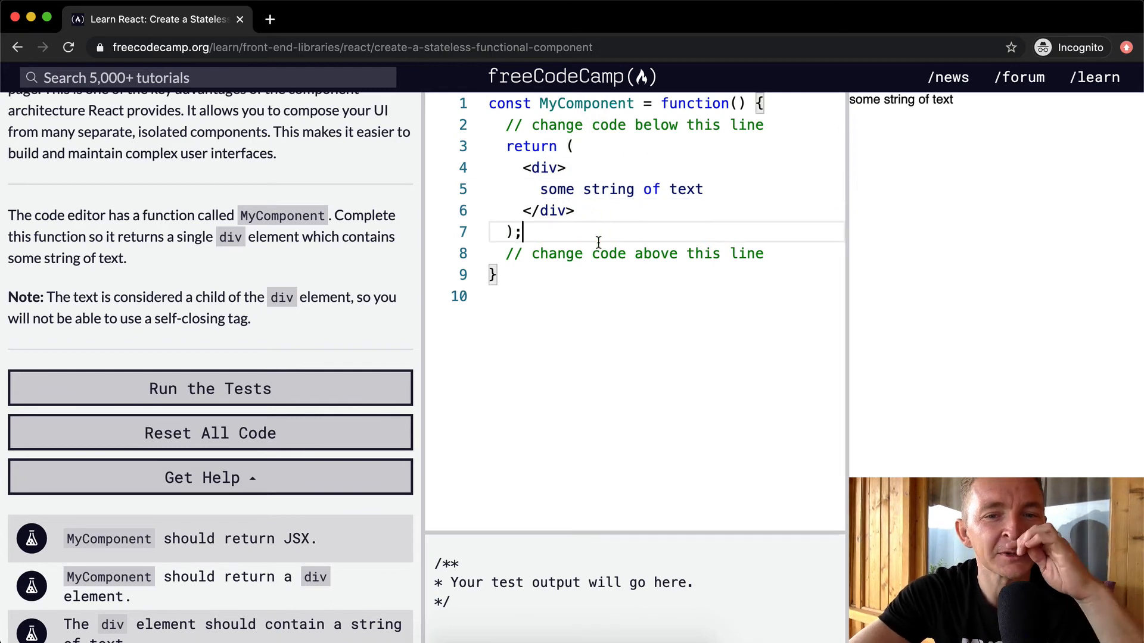
Run the tests so all three pass and dismiss the challenge-passed popup
scroll(down, 3)
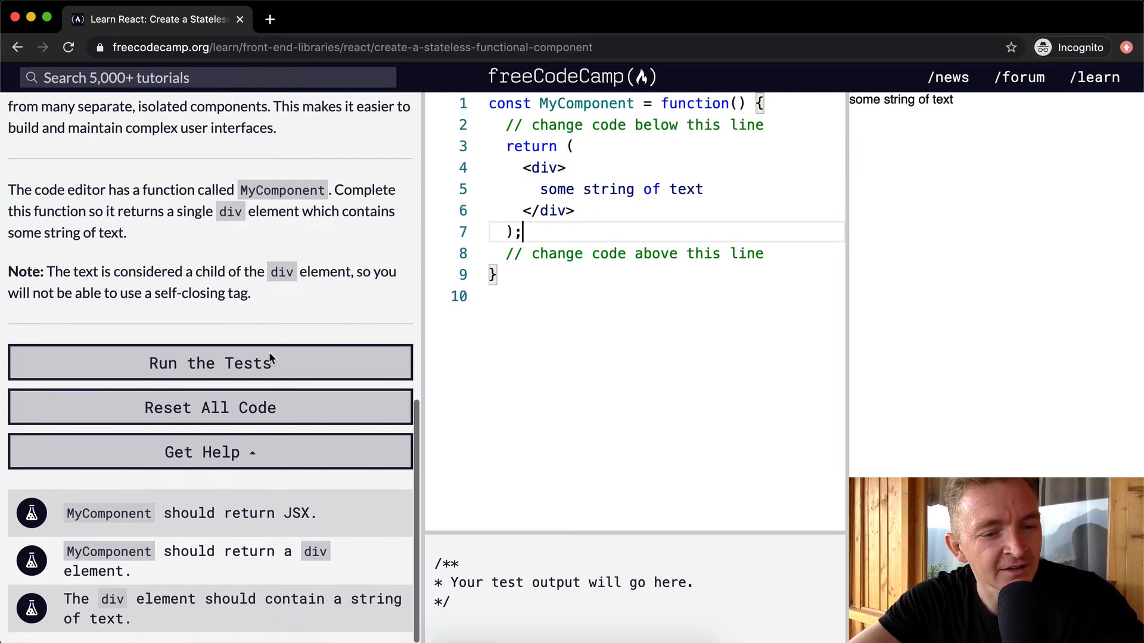
click(210, 363)
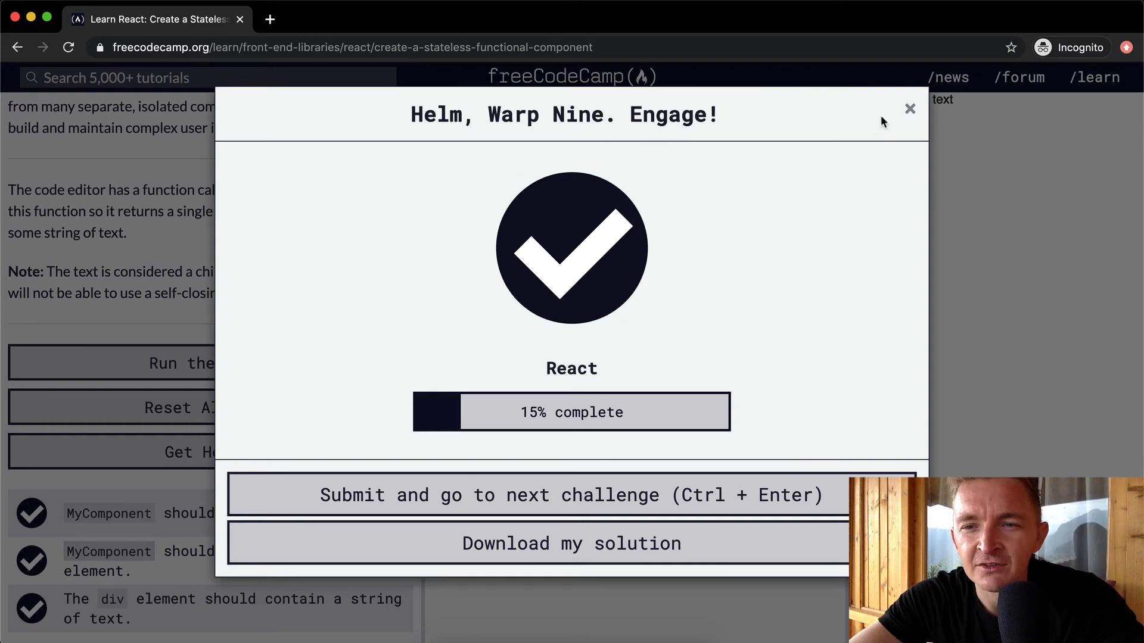
click(909, 108)
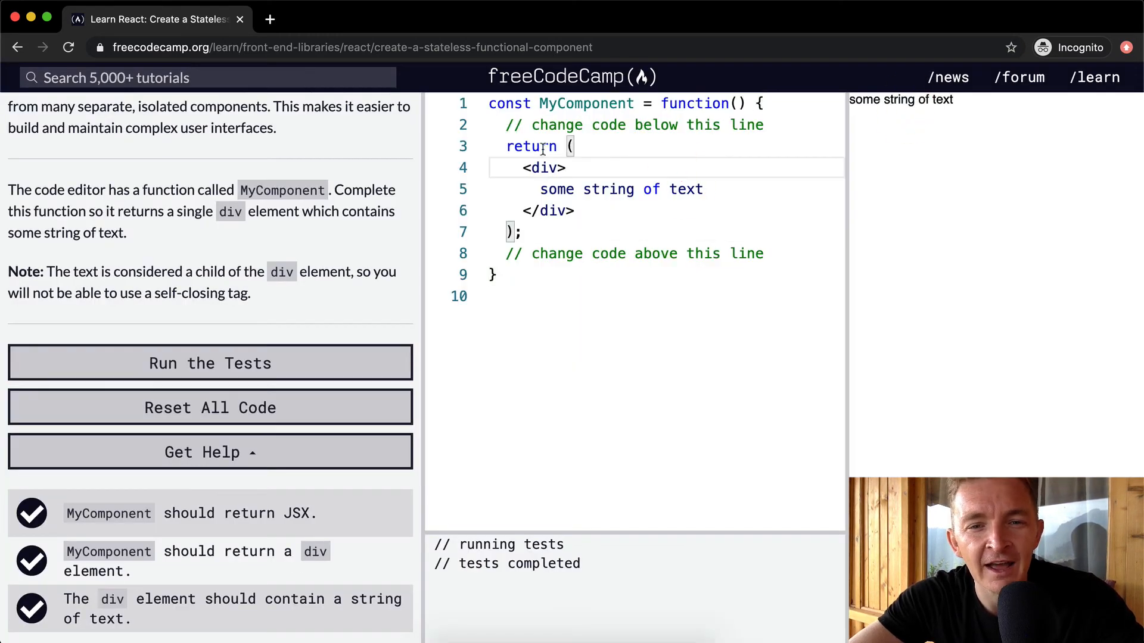
click(515, 232)
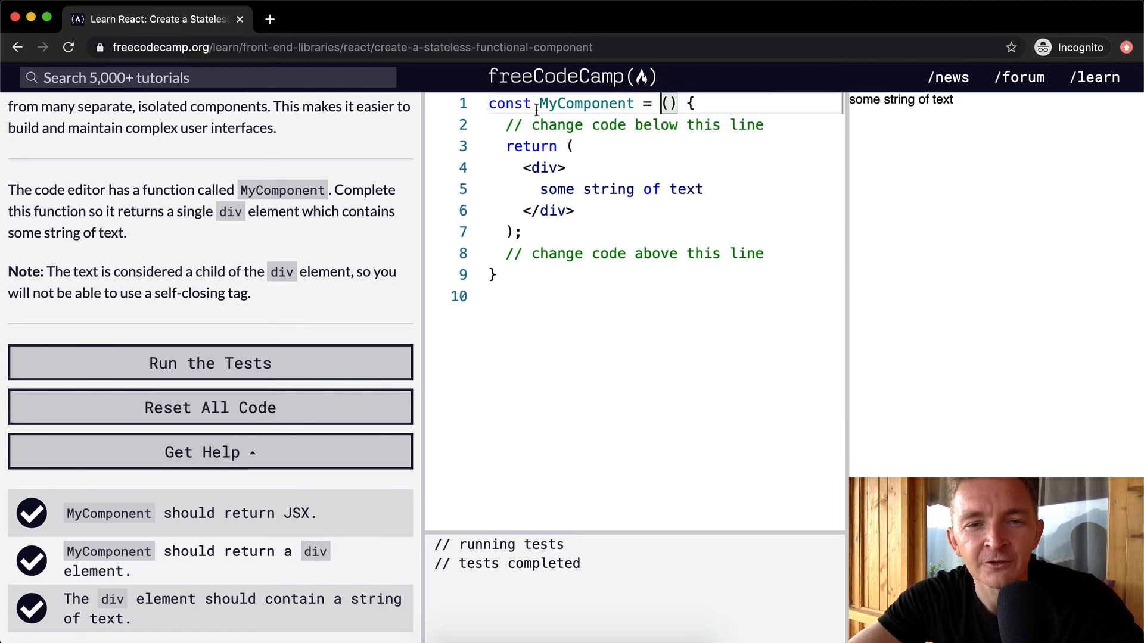
Rewrite line 1 as function MyComponent(), confirm tests pass, restore the const form and pass again
text(function)
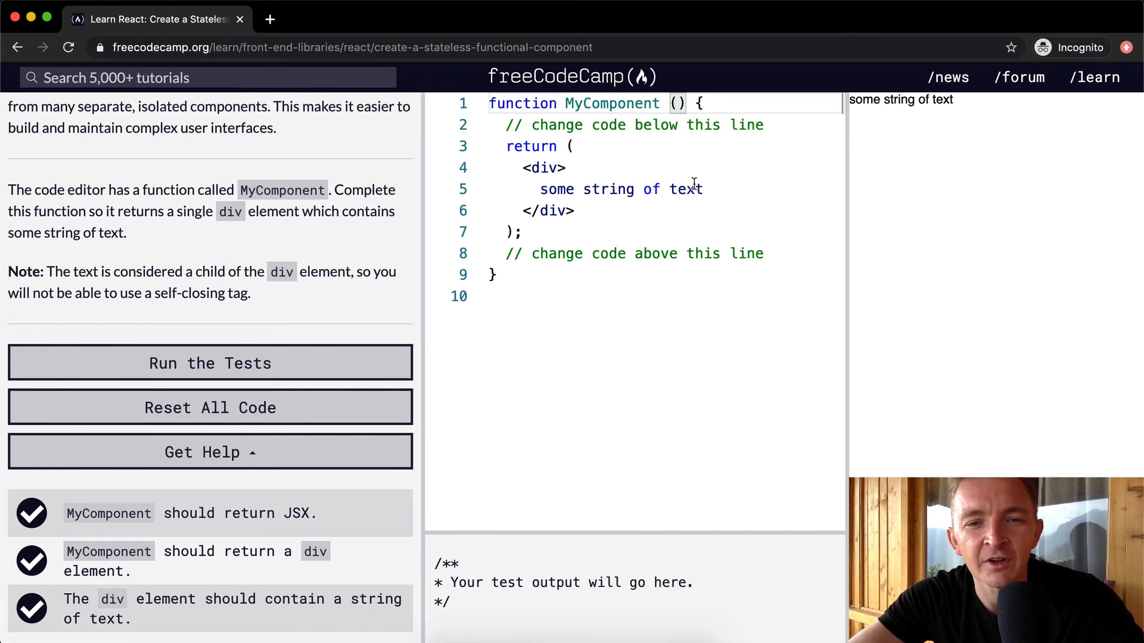
click(210, 362)
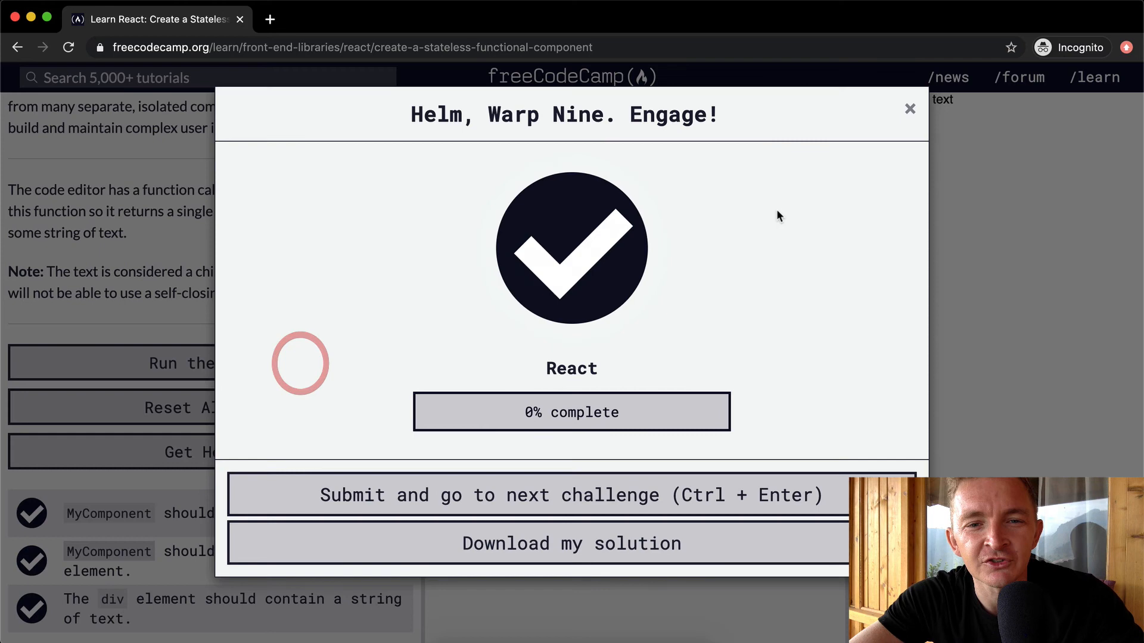
click(909, 109)
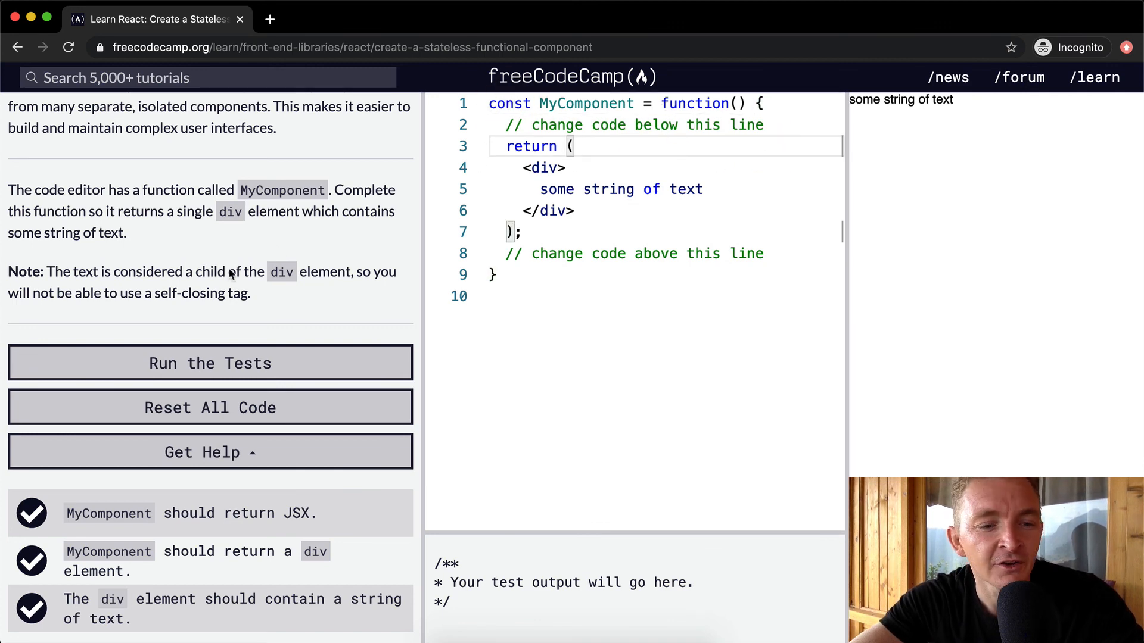
click(210, 362)
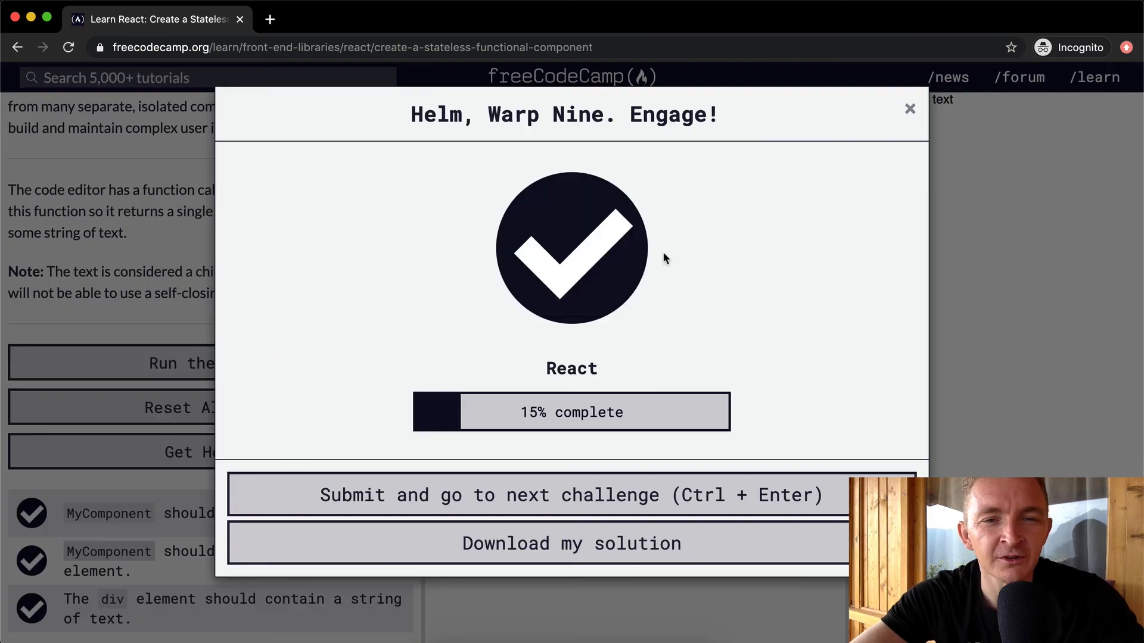